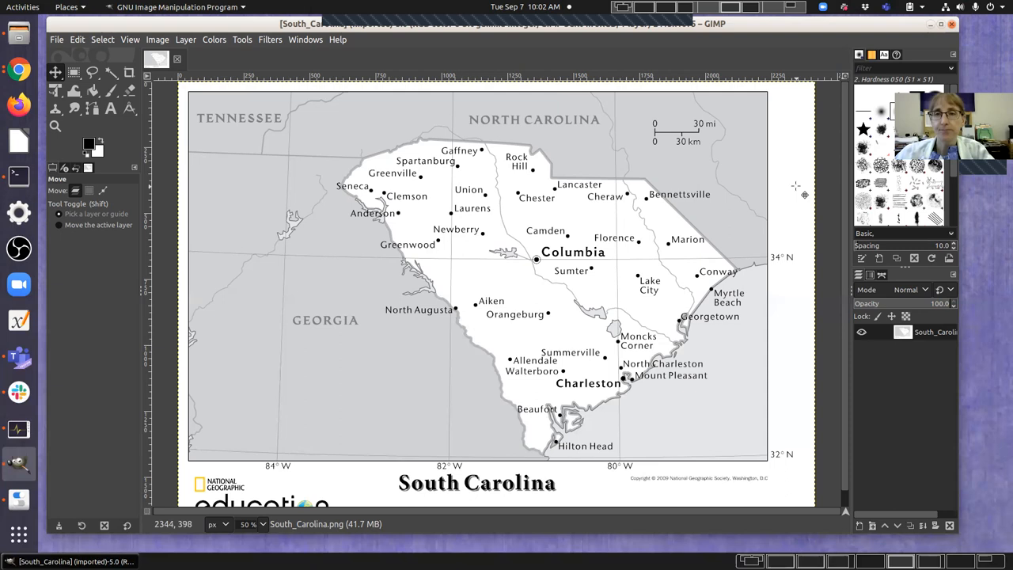
{"action": "mouse_move", "coordinate": [554, 176]}
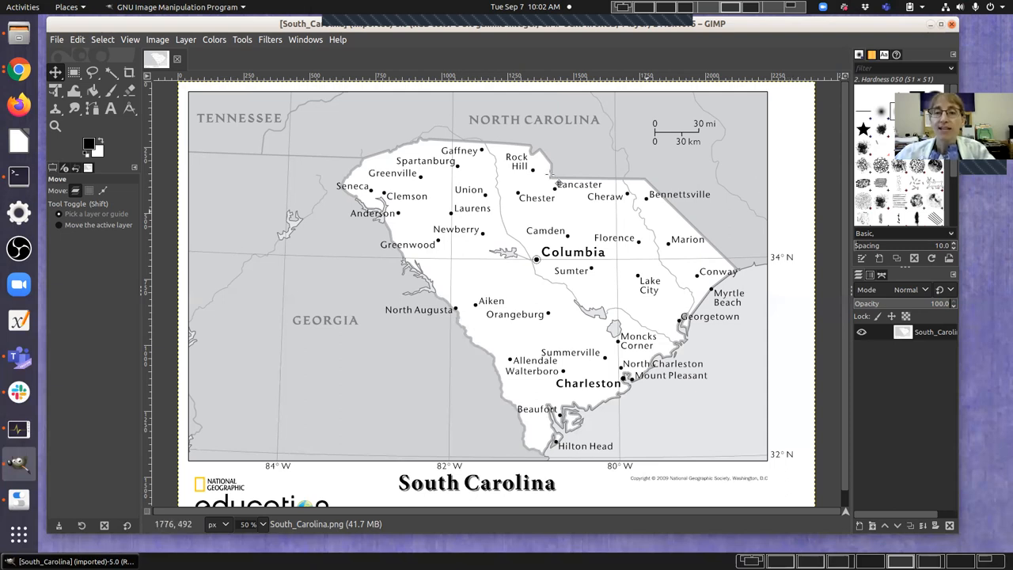
{"action": "mouse_move", "coordinate": [655, 391]}
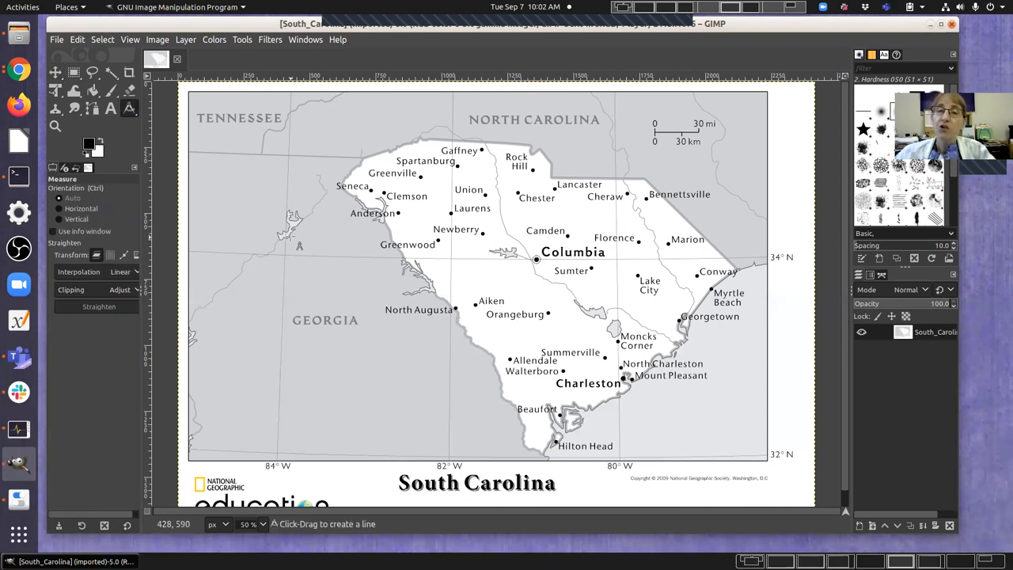
{"action": "mouse_move", "coordinate": [297, 245]}
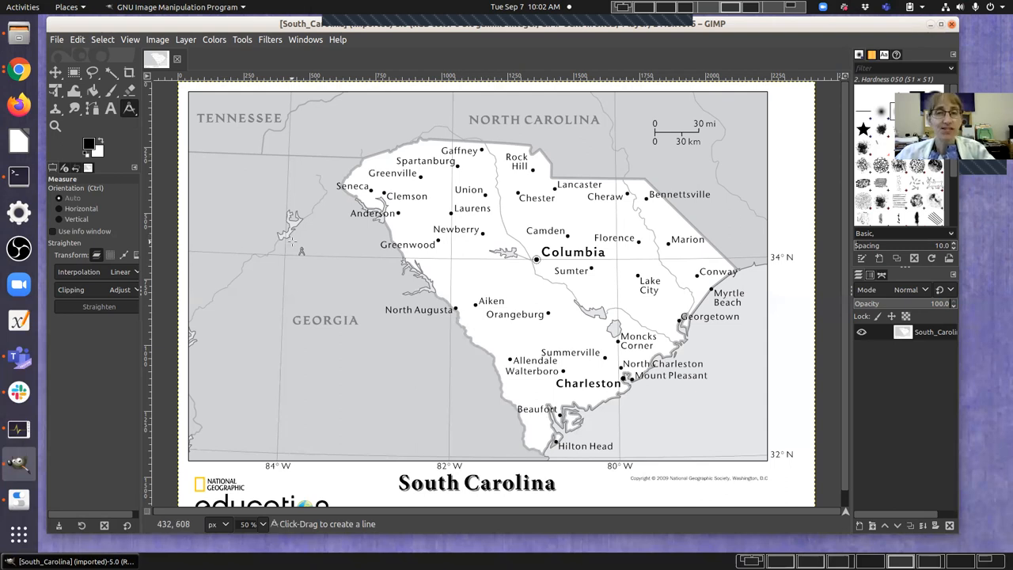
{"action": "mouse_move", "coordinate": [486, 253]}
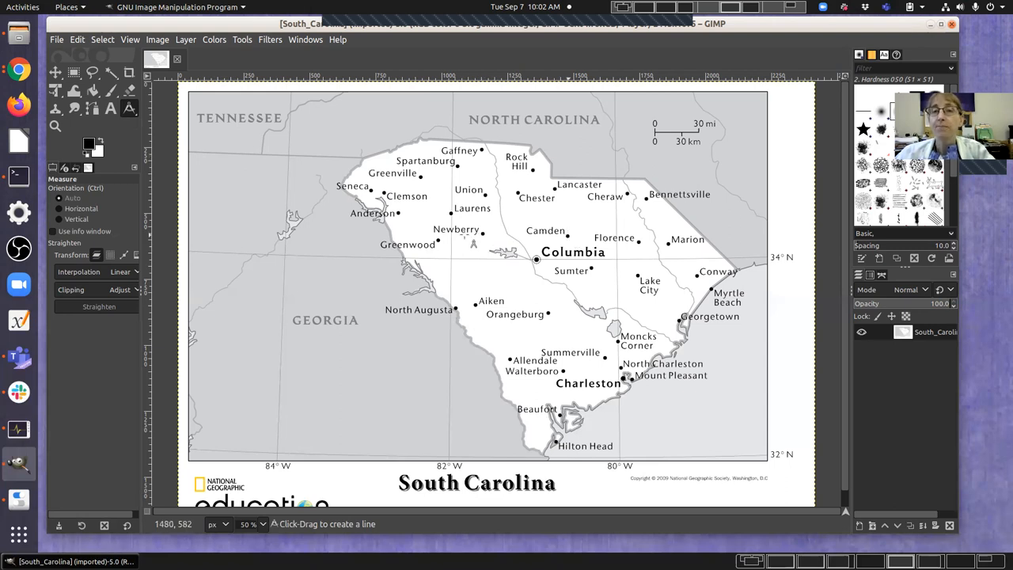
{"action": "mouse_move", "coordinate": [470, 241]}
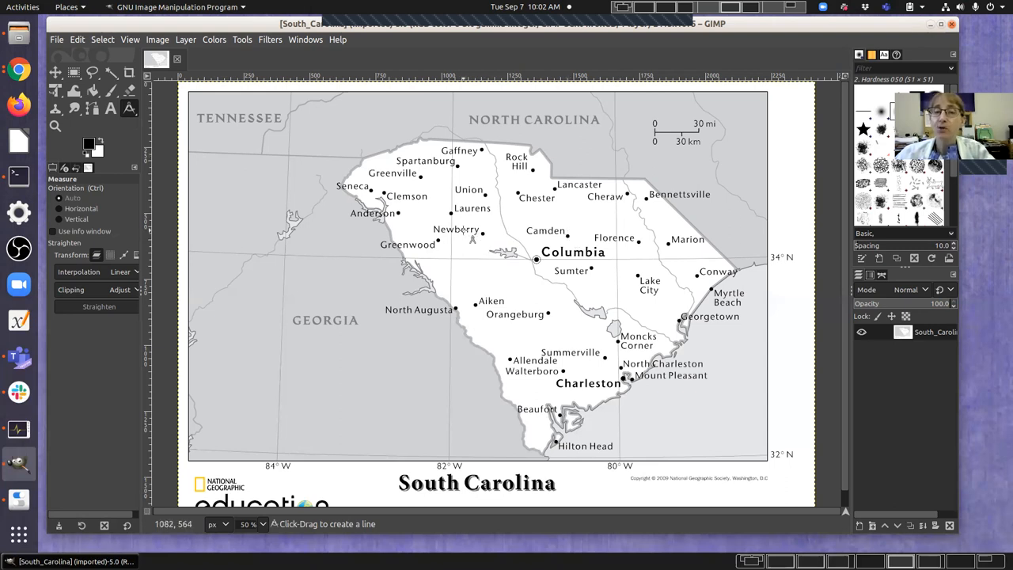
{"action": "mouse_move", "coordinate": [483, 238]}
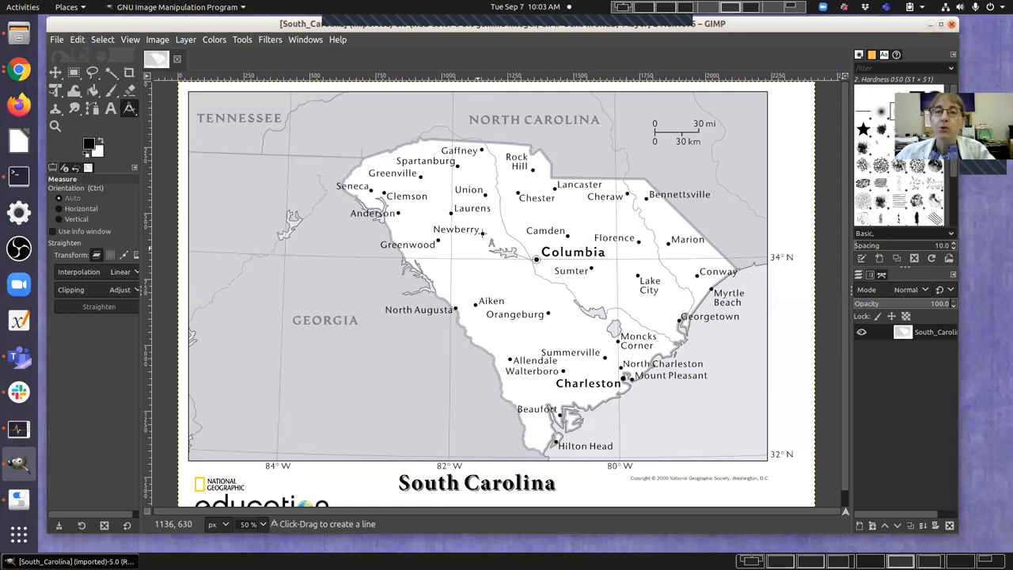
- Drag a Measure tool line from Newberry to Camden, reading 324.3 pixels at 2.47°
{"action": "left_click_drag", "start_coordinate": [481, 234], "coordinate": [526, 237]}
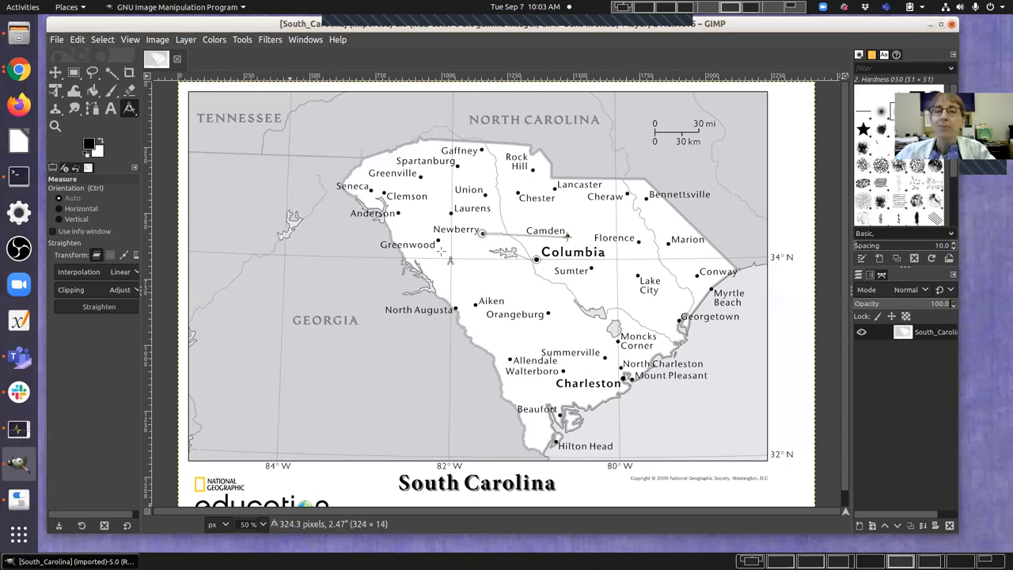
{"action": "mouse_move", "coordinate": [447, 253]}
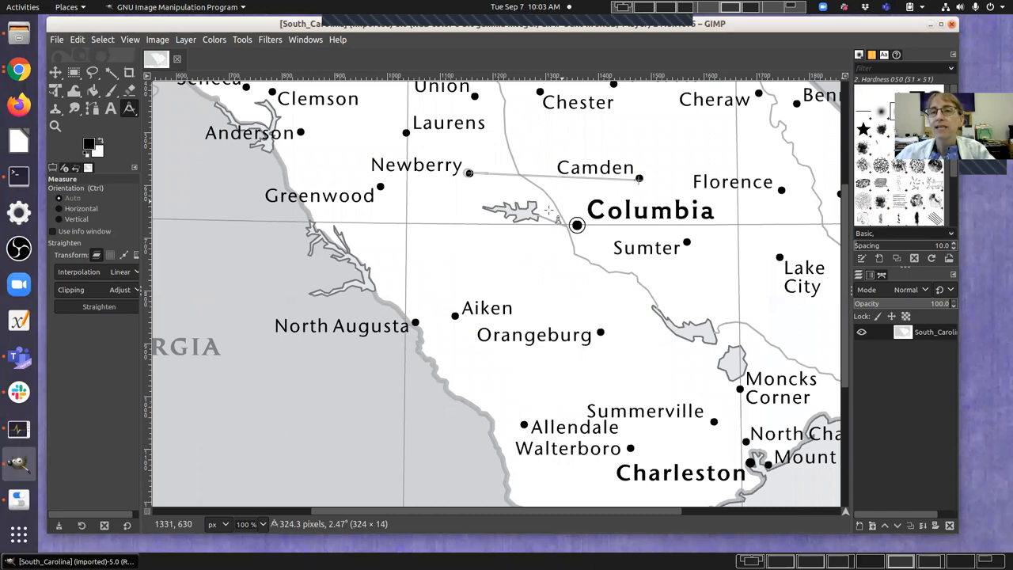
{"action": "mouse_move", "coordinate": [563, 193]}
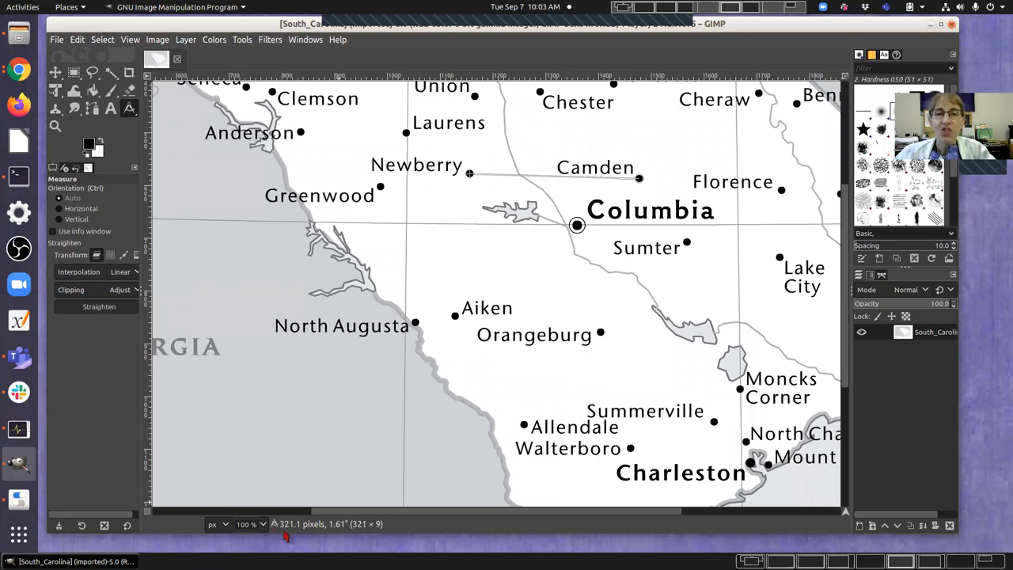
{"action": "mouse_move", "coordinate": [297, 534]}
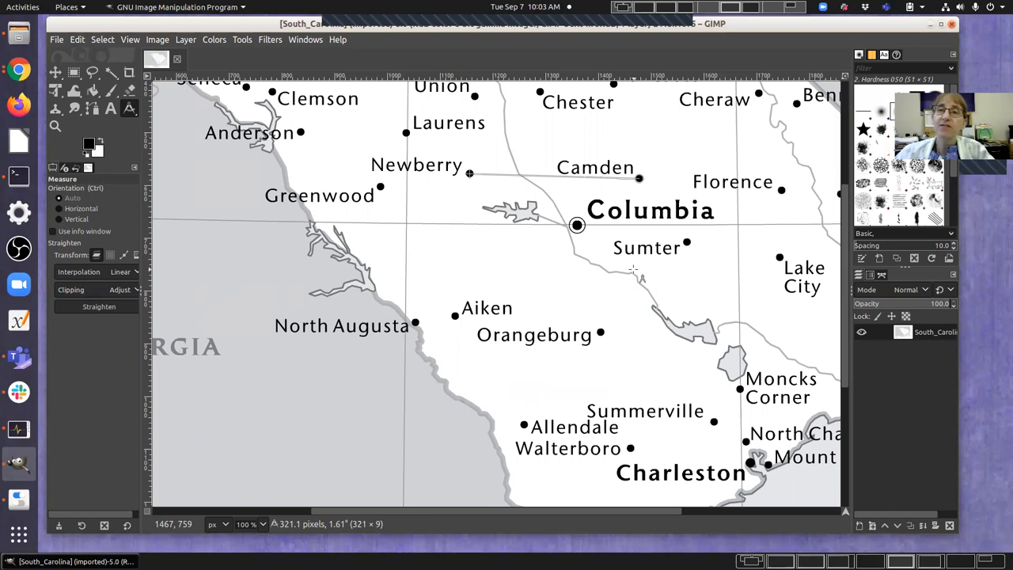
{"action": "mouse_move", "coordinate": [633, 264]}
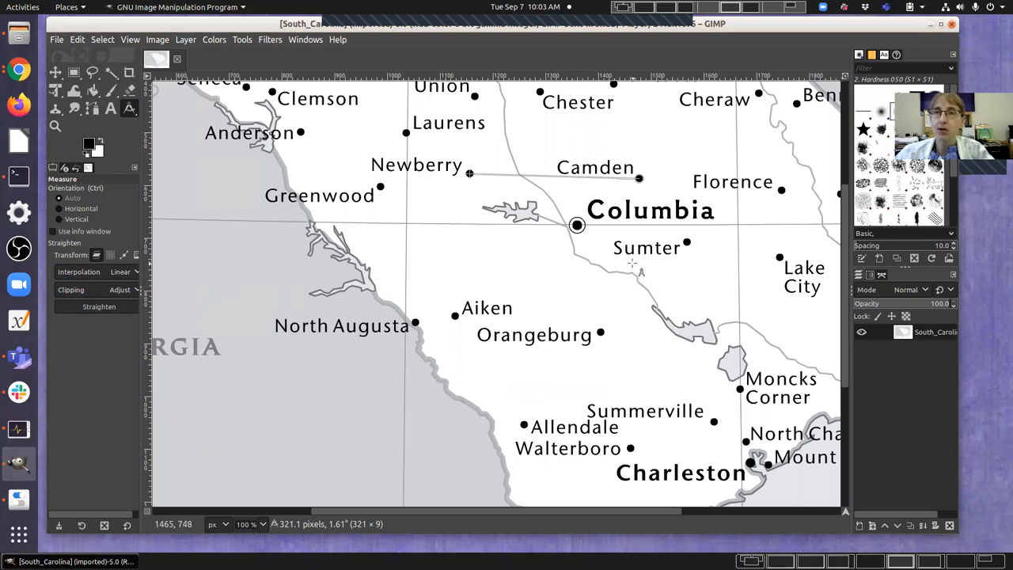